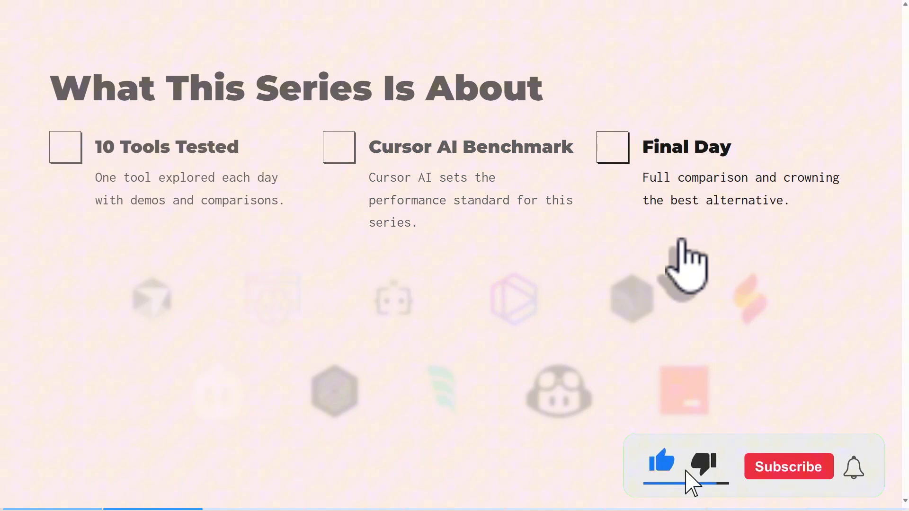
Go from kiro.dev to the Kiro waitlist and downloads page via Join Waitlist
{"action": "left_click", "coordinate": [787, 467]}
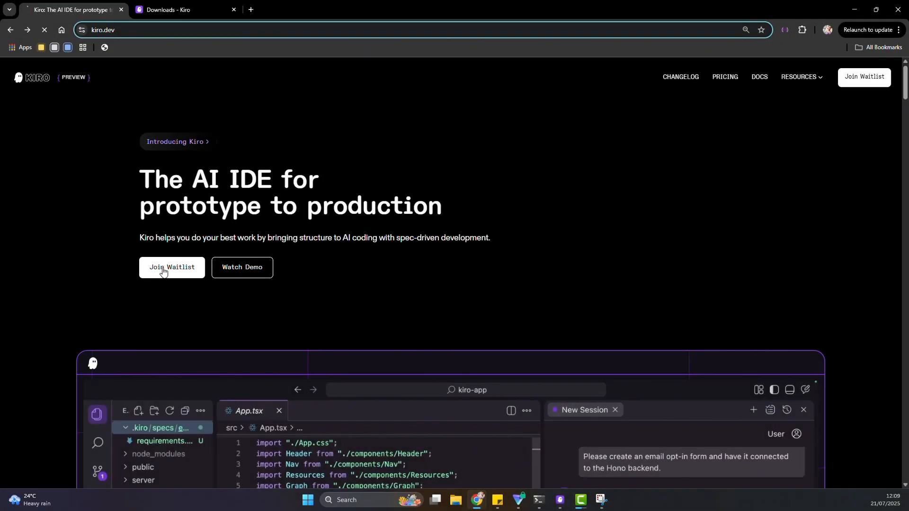
{"action": "left_click", "coordinate": [171, 267]}
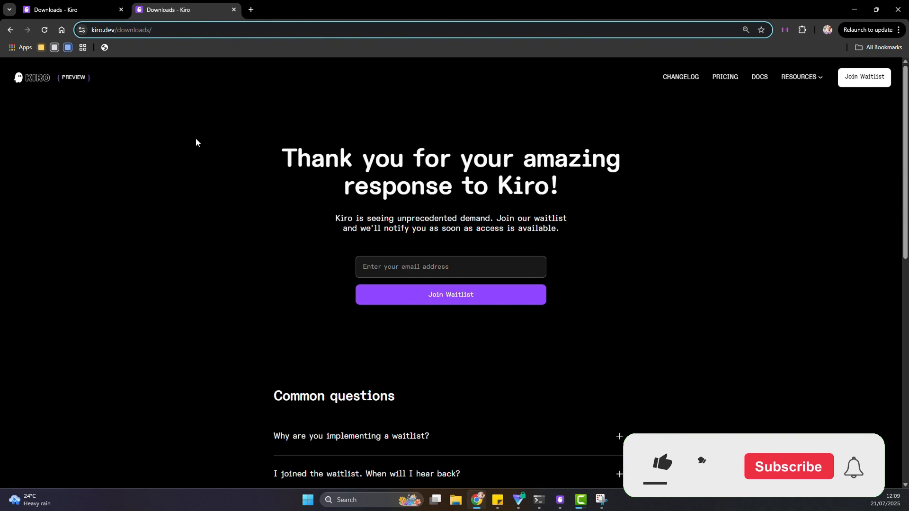
{"action": "left_click", "coordinate": [660, 466]}
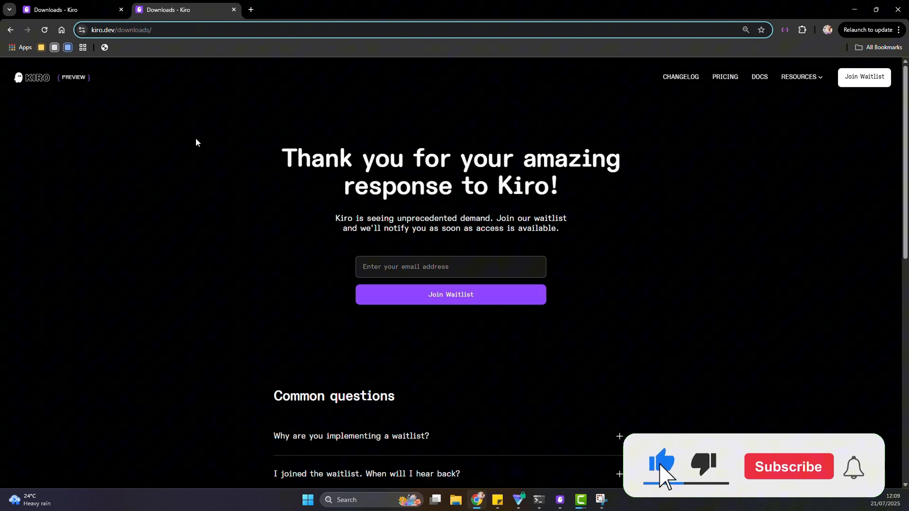
{"action": "left_click", "coordinate": [787, 473]}
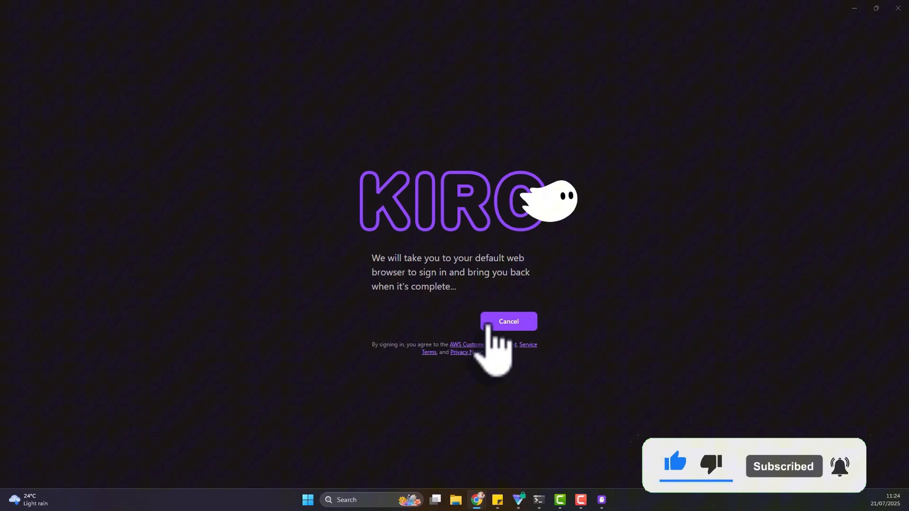
Cancel the browser sign-in and finish setup with the Kiro Dark theme
{"action": "left_click", "coordinate": [508, 321]}
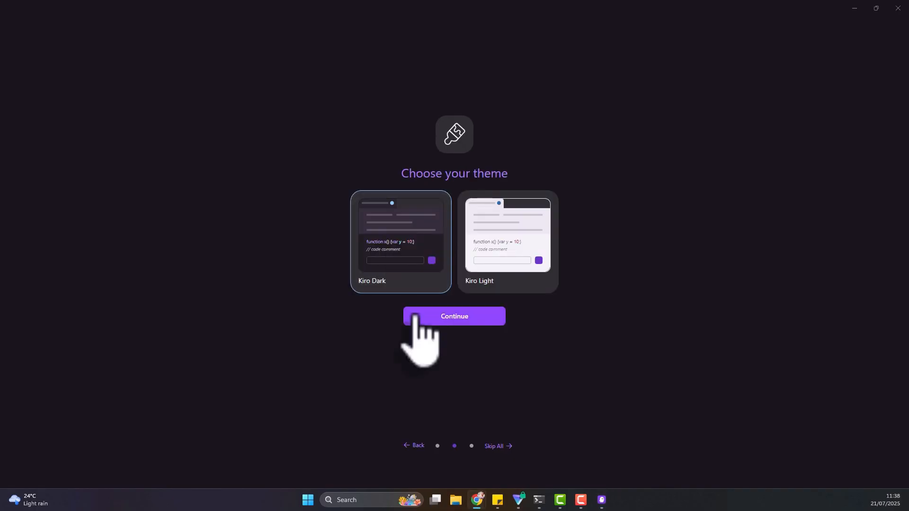
{"action": "left_click", "coordinate": [454, 316]}
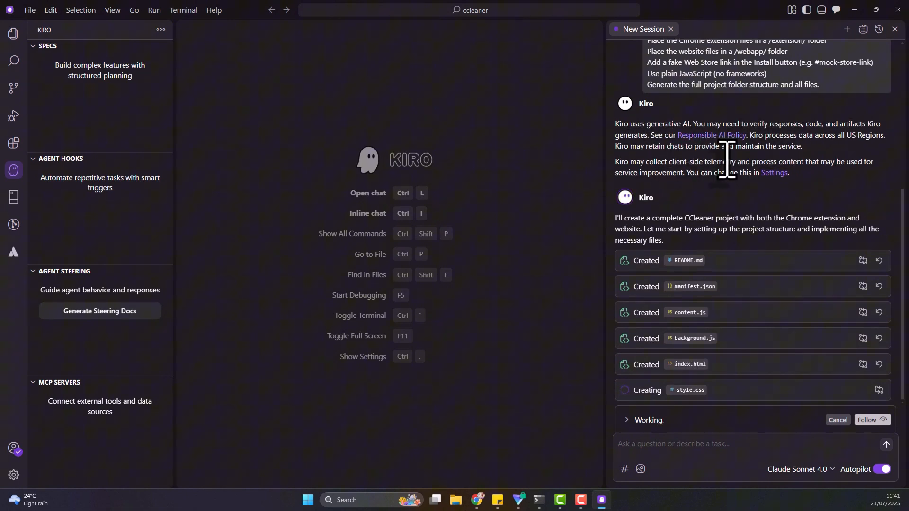
Let the agent build the CCleaner project files, then maximize the webapp/index.html preview
{"action": "left_click", "coordinate": [773, 173]}
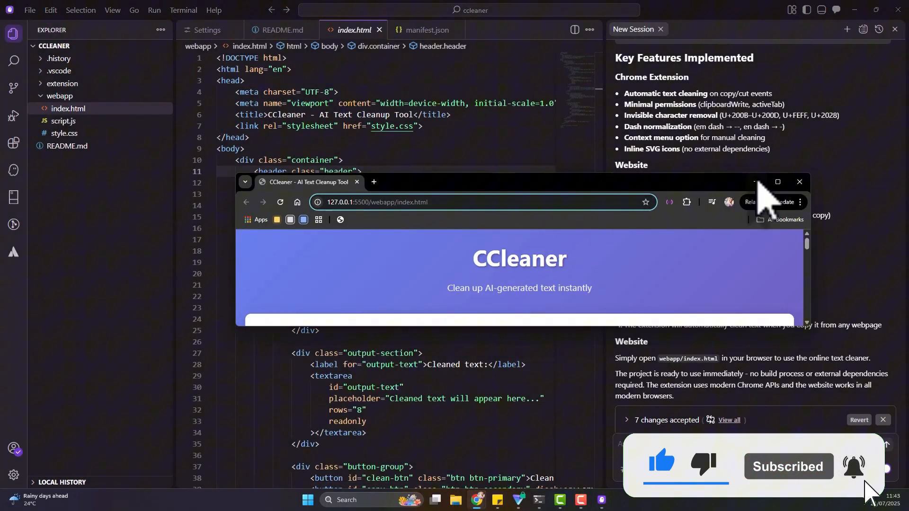
{"action": "left_click", "coordinate": [777, 182]}
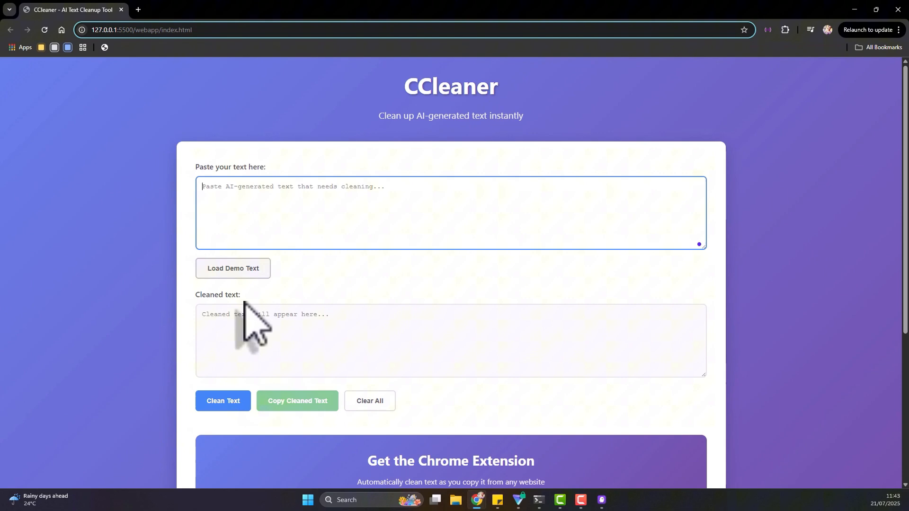
Clean the demo text so em dashes become double hyphens, and copy the result
{"action": "scroll", "scroll_direction": "down", "scroll_amount": 3}
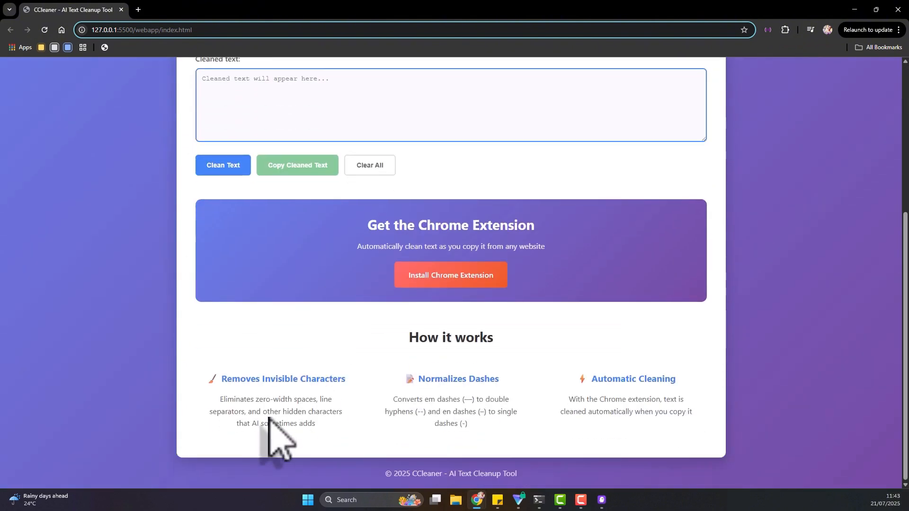
{"action": "mouse_move", "coordinate": [470, 419]}
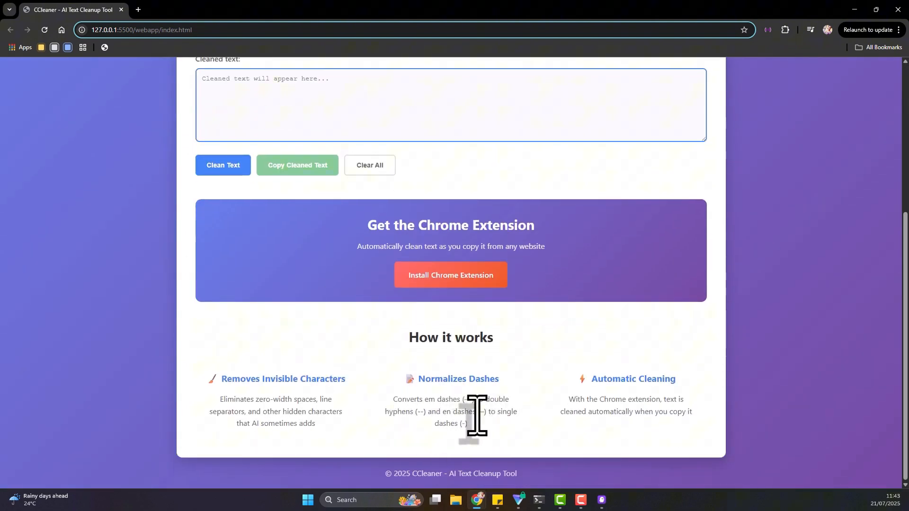
{"action": "mouse_move", "coordinate": [612, 423]}
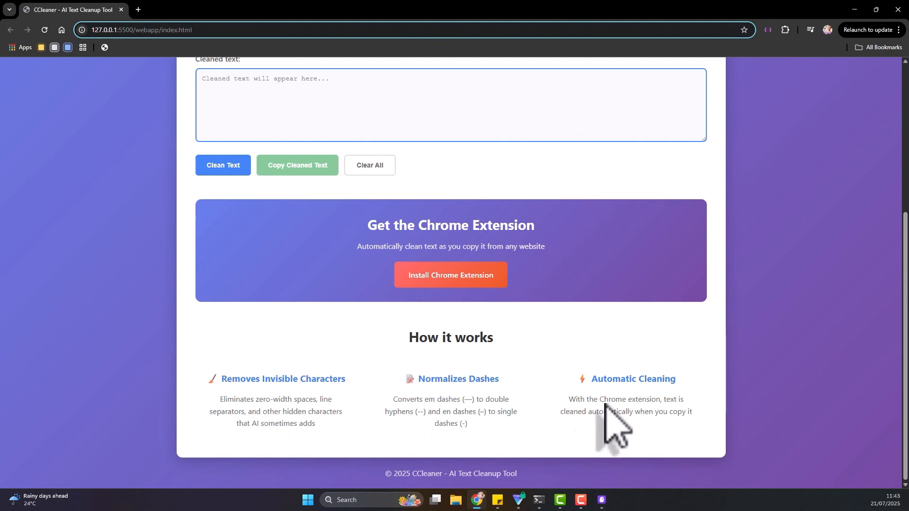
{"action": "scroll", "scroll_direction": "up", "scroll_amount": 3}
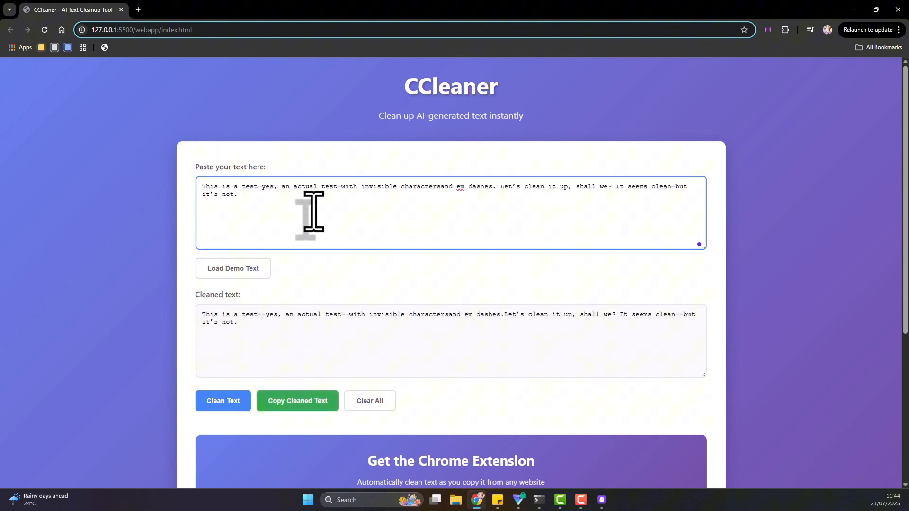
{"action": "left_click", "coordinate": [233, 269]}
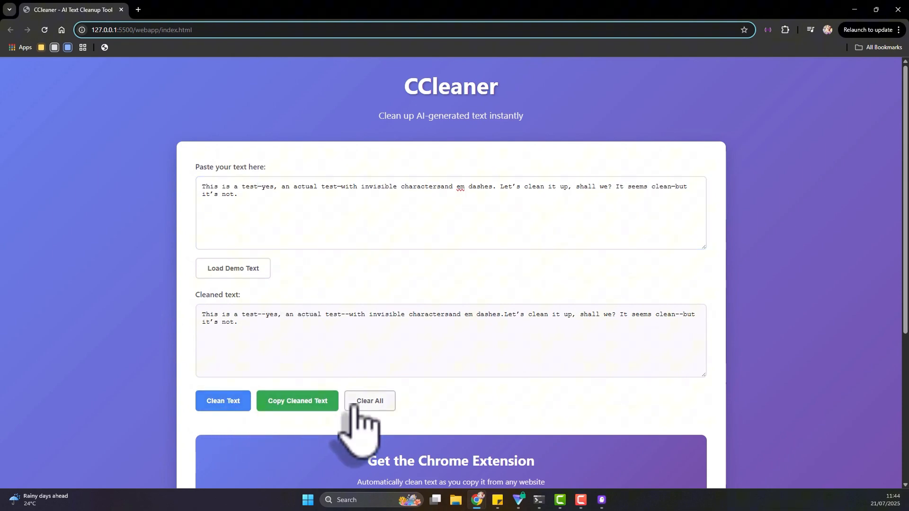
{"action": "left_click", "coordinate": [233, 269]}
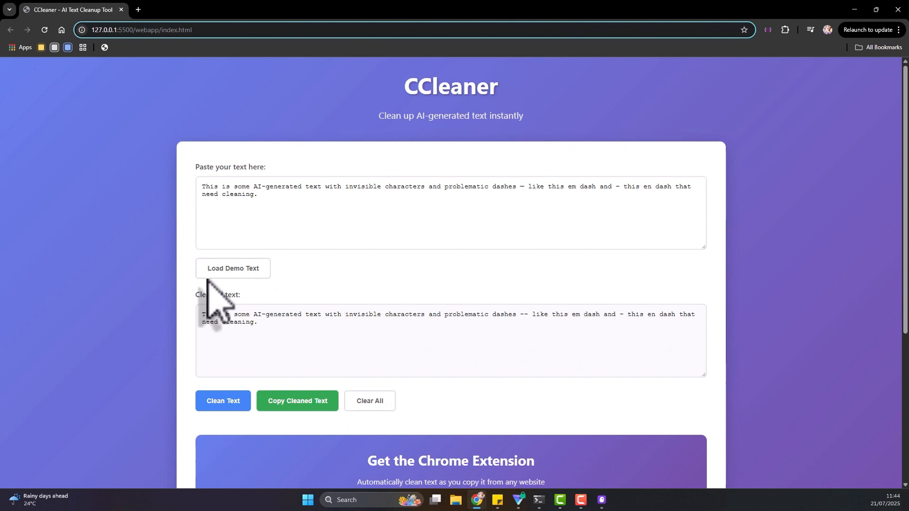
{"action": "mouse_move", "coordinate": [251, 335]}
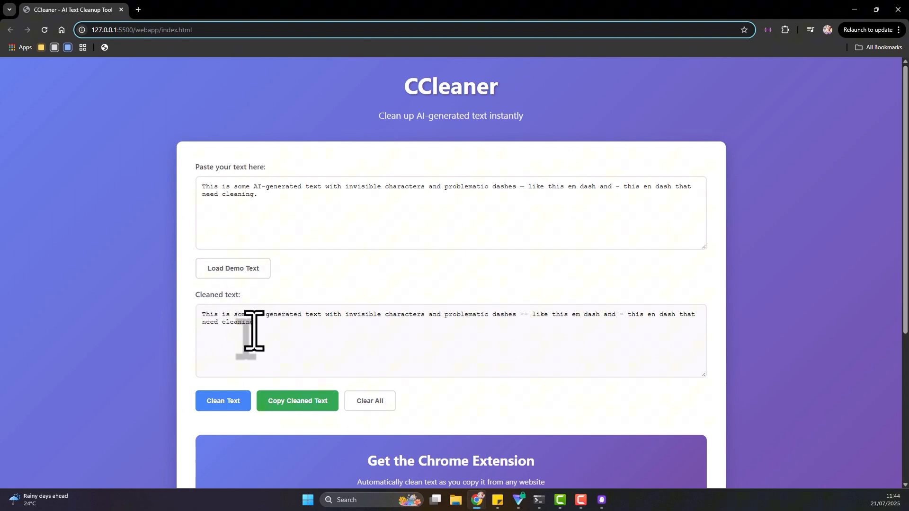
{"action": "left_click", "coordinate": [297, 400]}
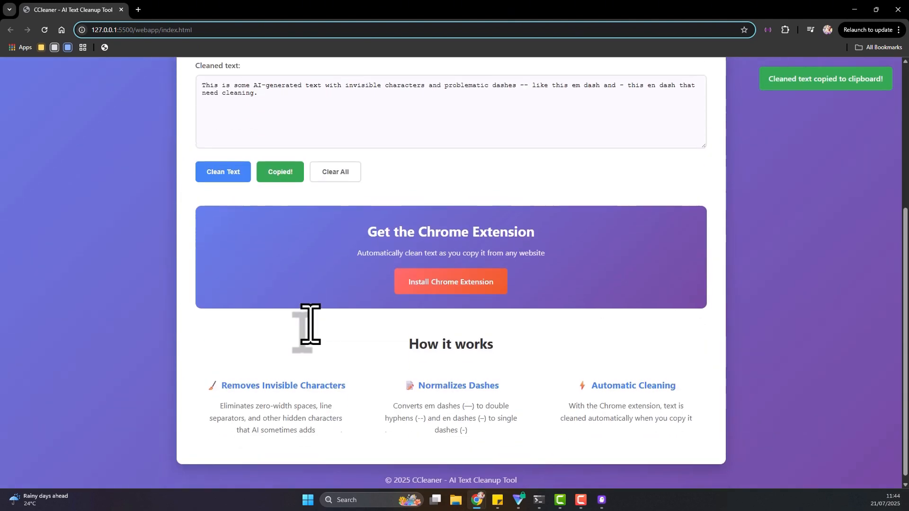
{"action": "scroll", "scroll_direction": "up", "scroll_amount": 3}
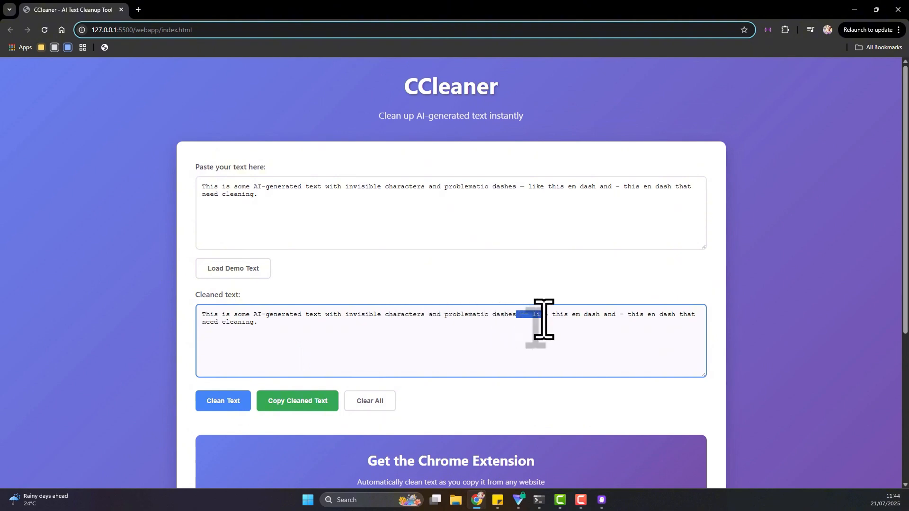
{"action": "mouse_move", "coordinate": [601, 500]}
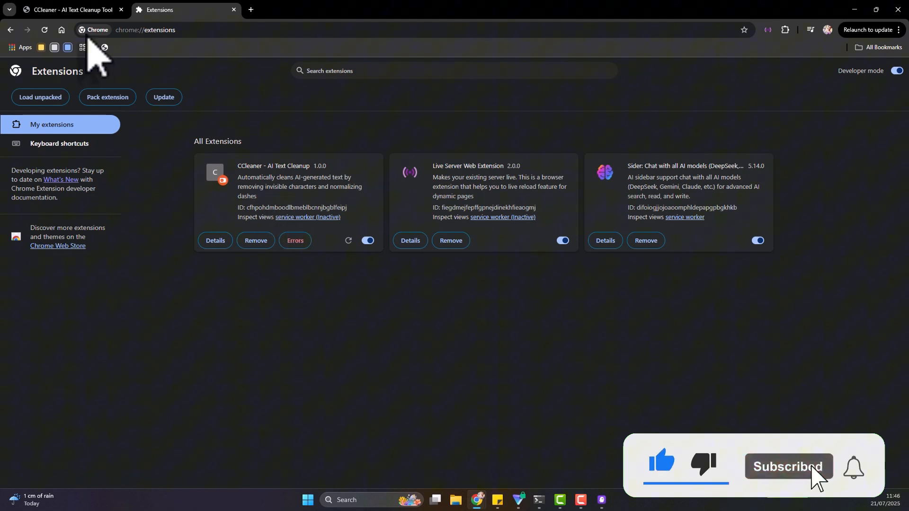
Show the CCleaner - AI Text Cleanup errors: invalid icon mime types, service worker failure
{"action": "left_click", "coordinate": [294, 240]}
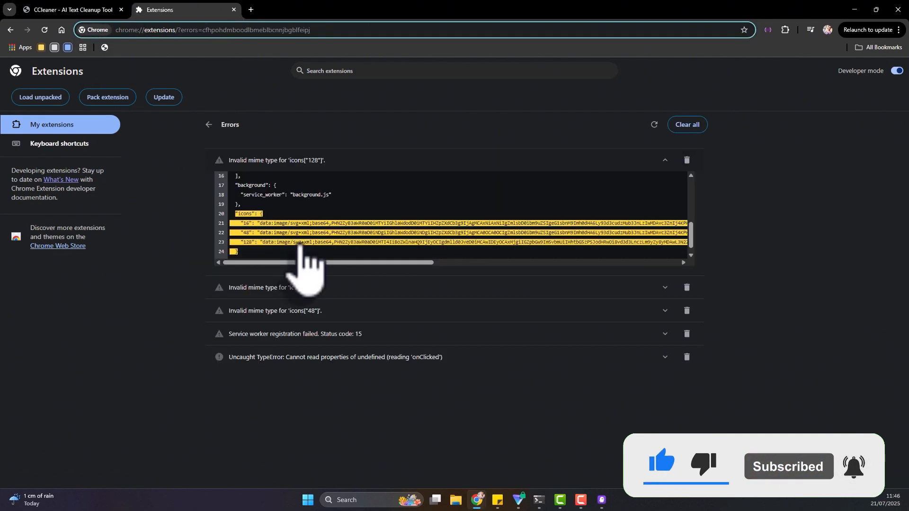
{"action": "mouse_move", "coordinate": [250, 168]}
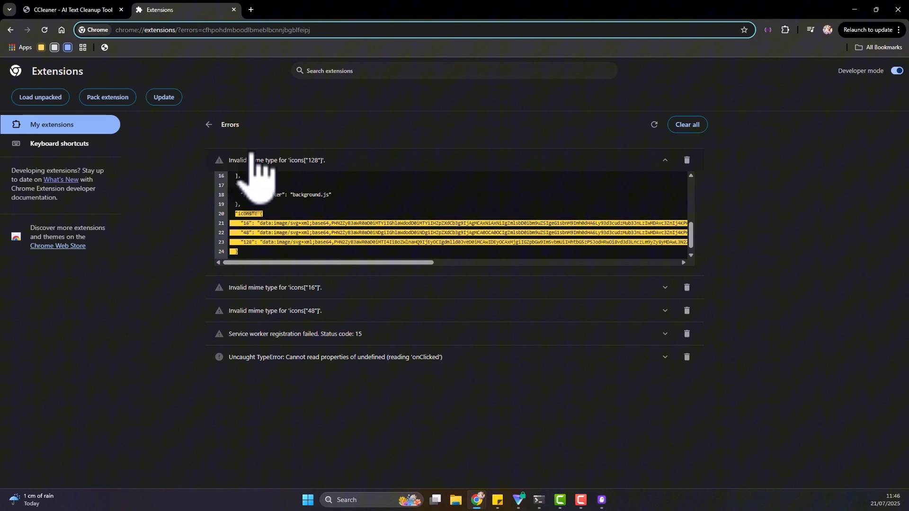
{"action": "mouse_move", "coordinate": [245, 403]}
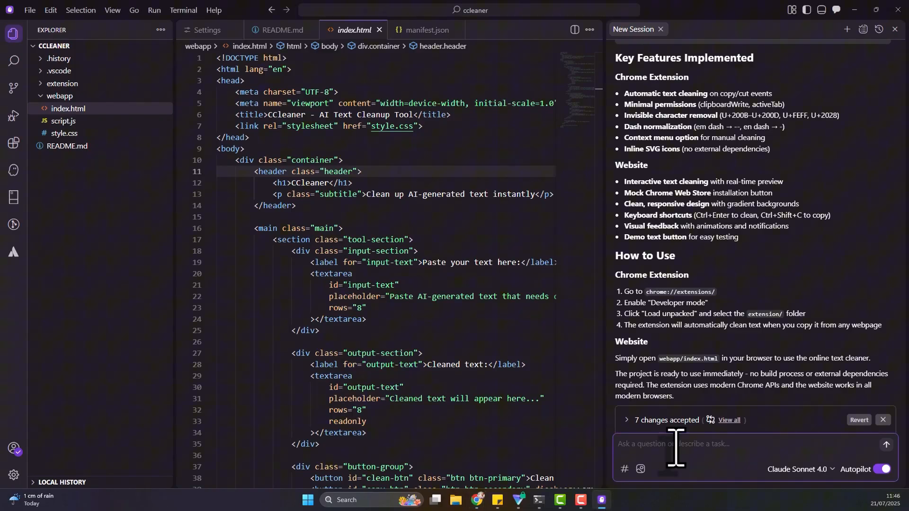
Scroll the chat as the agent edits manifest.json and creates PNG icon files
{"action": "scroll", "scroll_direction": "down", "scroll_amount": 3}
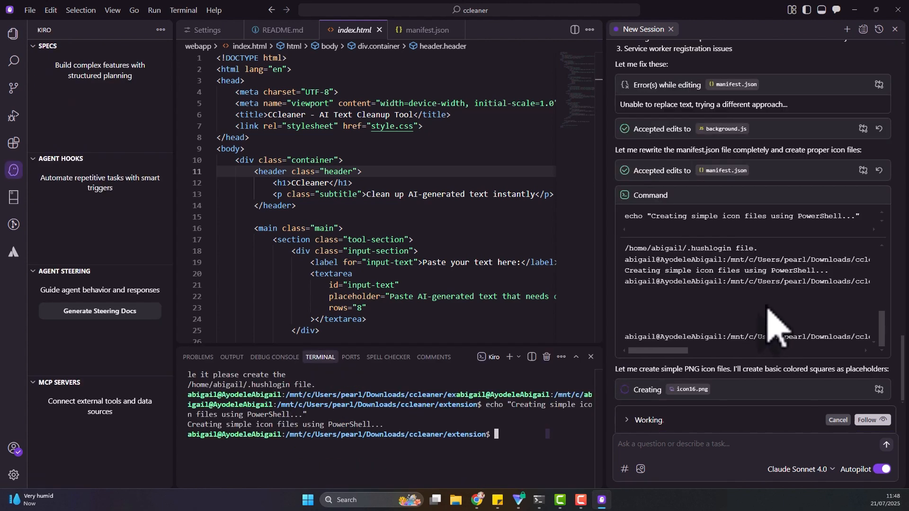
{"action": "mouse_move", "coordinate": [90, 432]}
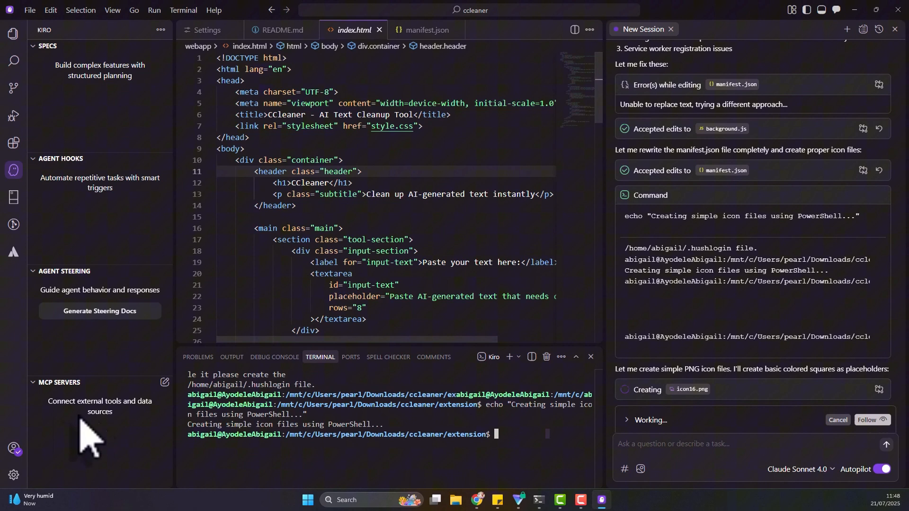
Open mcp.json from MCP SERVERS, showing the disabled fetch server
{"action": "left_click", "coordinate": [165, 382]}
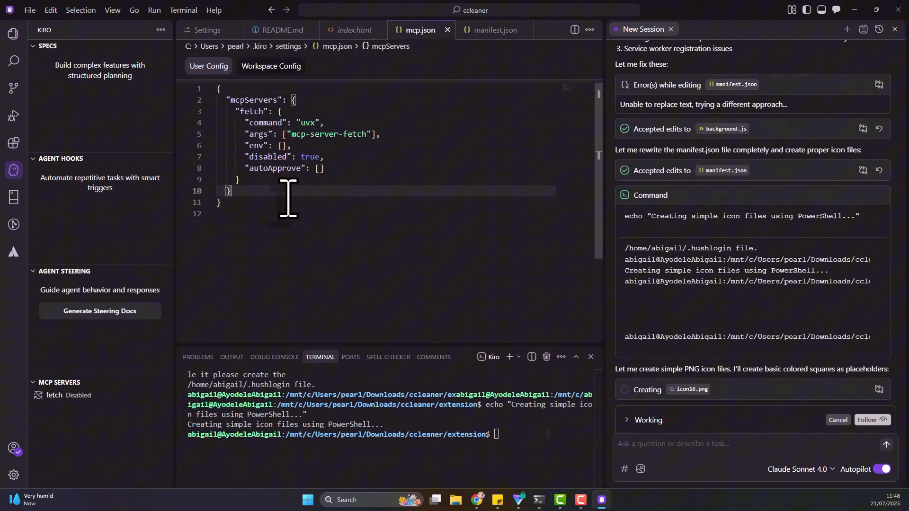
{"action": "mouse_move", "coordinate": [14, 170]}
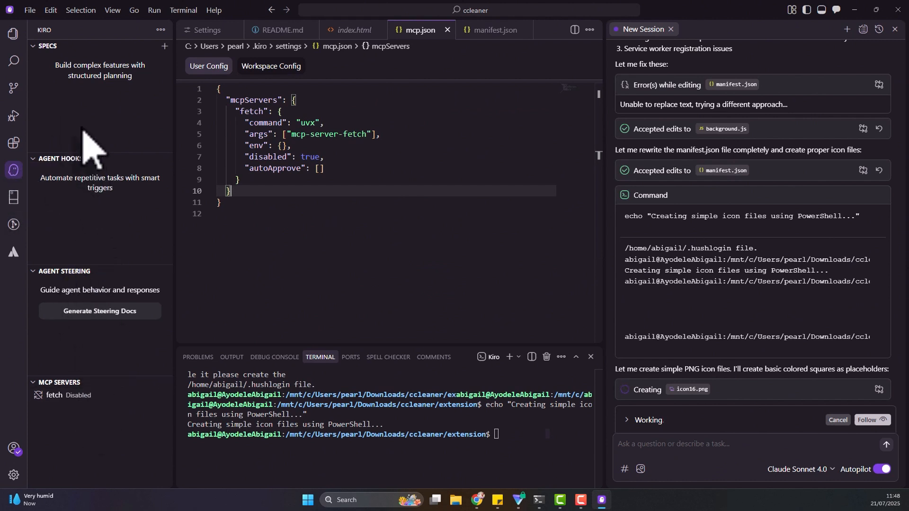
Close mcp.json and show the chat's add-context menu of Files, Codebase, Code, Docs
{"action": "left_click", "coordinate": [351, 30]}
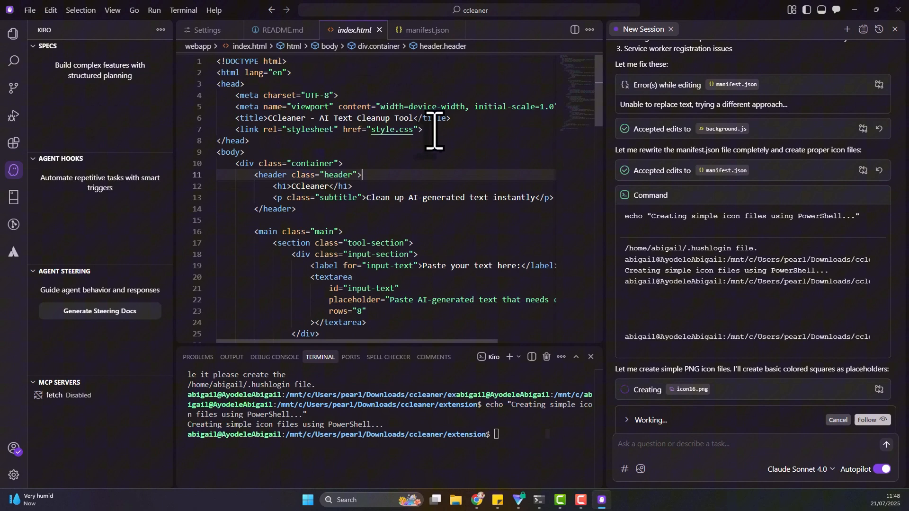
{"action": "mouse_move", "coordinate": [829, 487]}
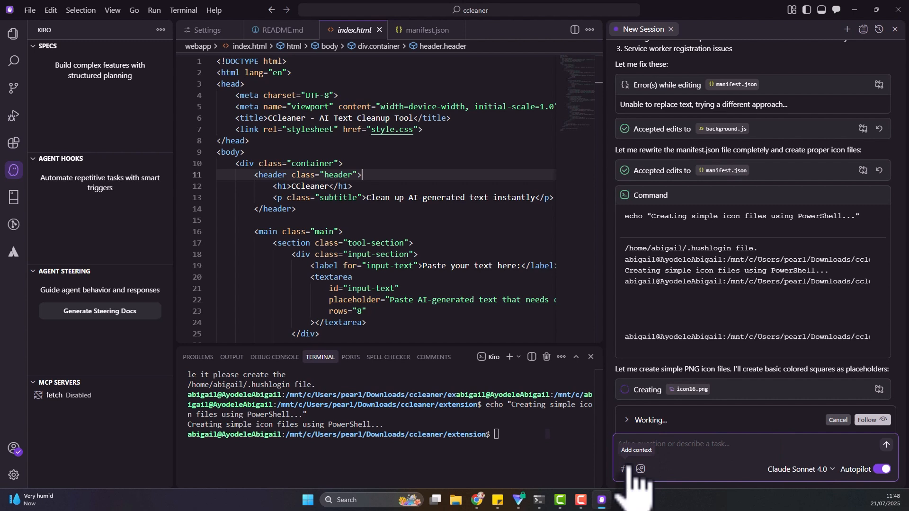
{"action": "left_click", "coordinate": [622, 470]}
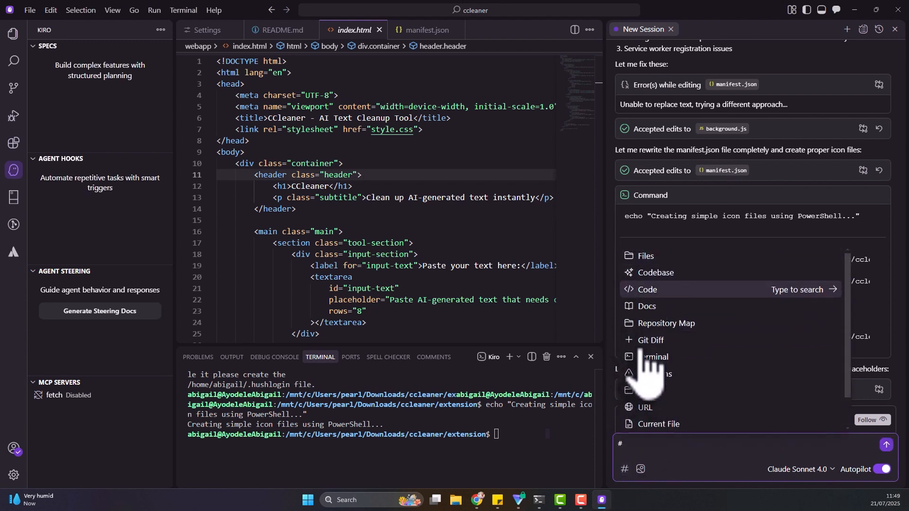
{"action": "mouse_move", "coordinate": [649, 390]}
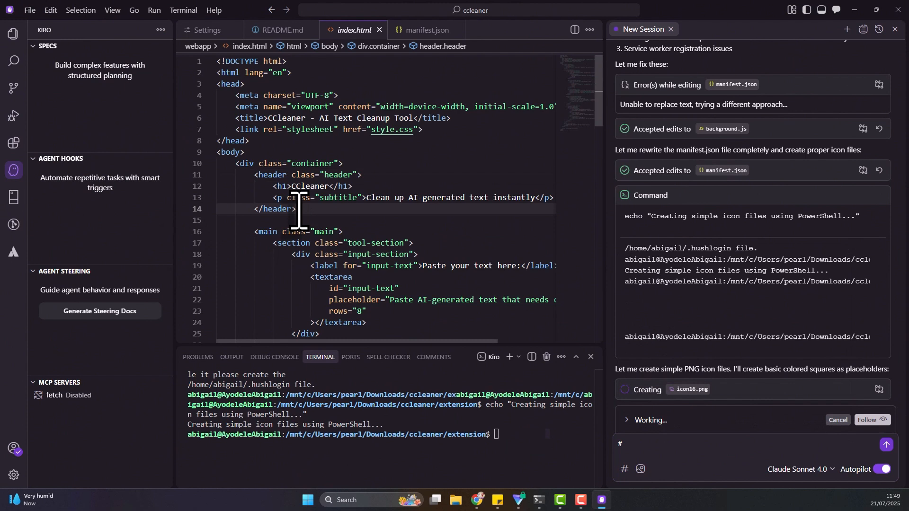
Create a new file named test in the webapp folder from the Explorer
{"action": "left_click", "coordinate": [13, 33]}
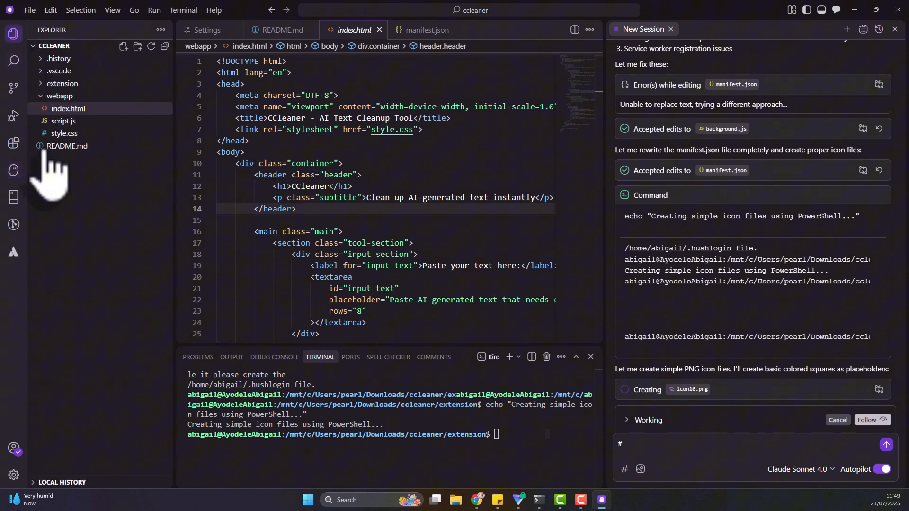
{"action": "left_click", "coordinate": [54, 46]}
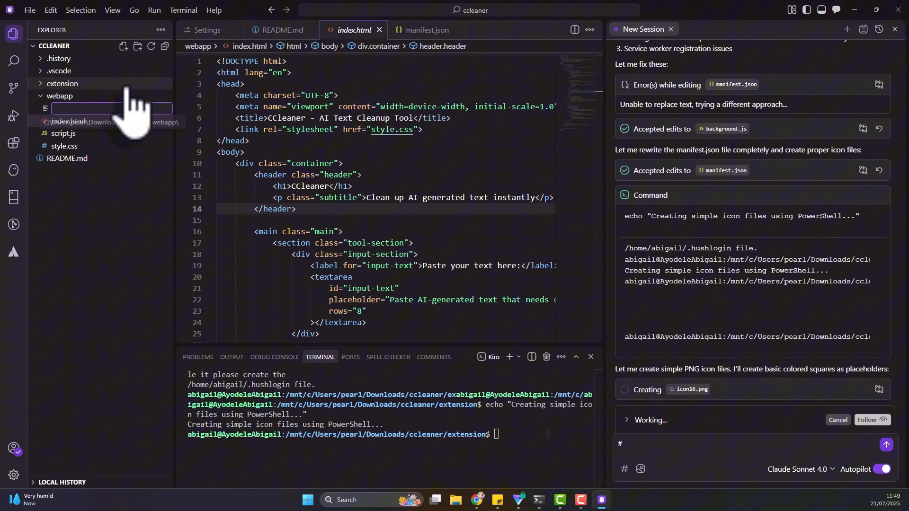
{"action": "type", "text": "test"}
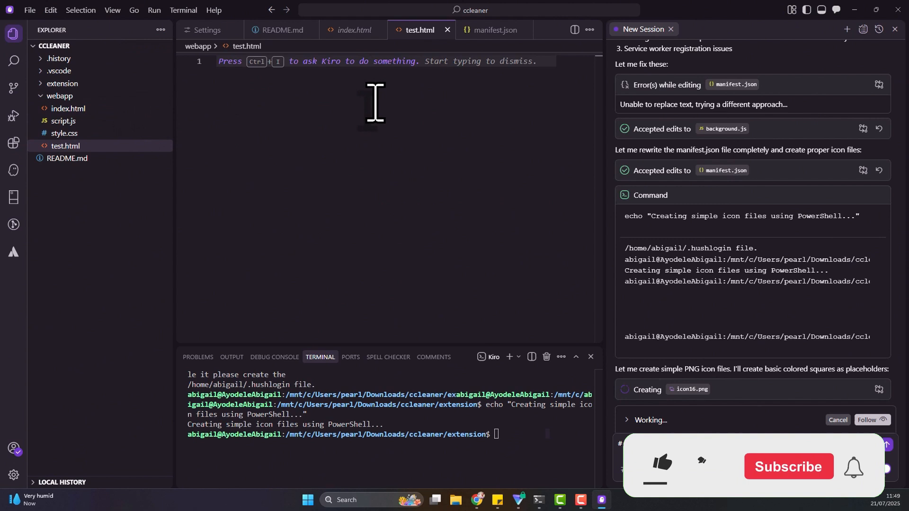
Fill test.html with a basic HTML boilerplate via inline prompt 'add a html basic', and accept it
{"action": "left_click", "coordinate": [660, 464]}
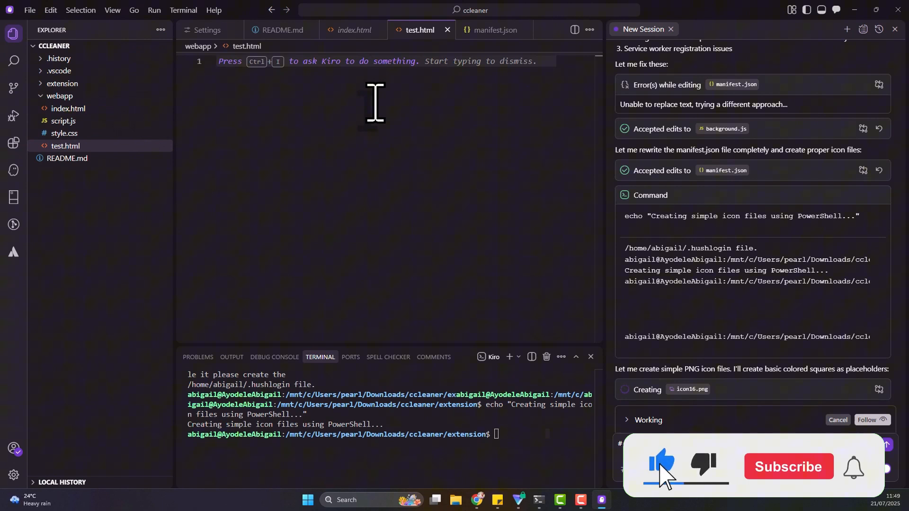
{"action": "left_click", "coordinate": [788, 467]}
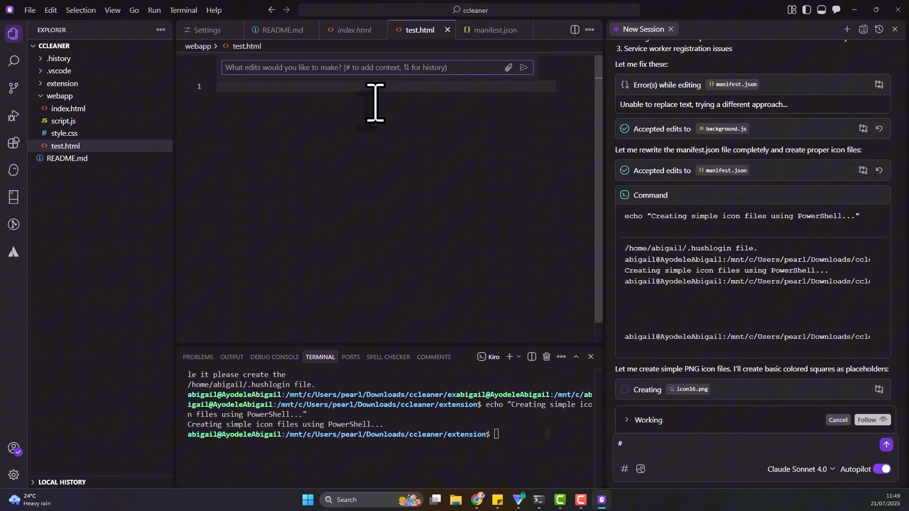
{"action": "type", "text": "add a"}
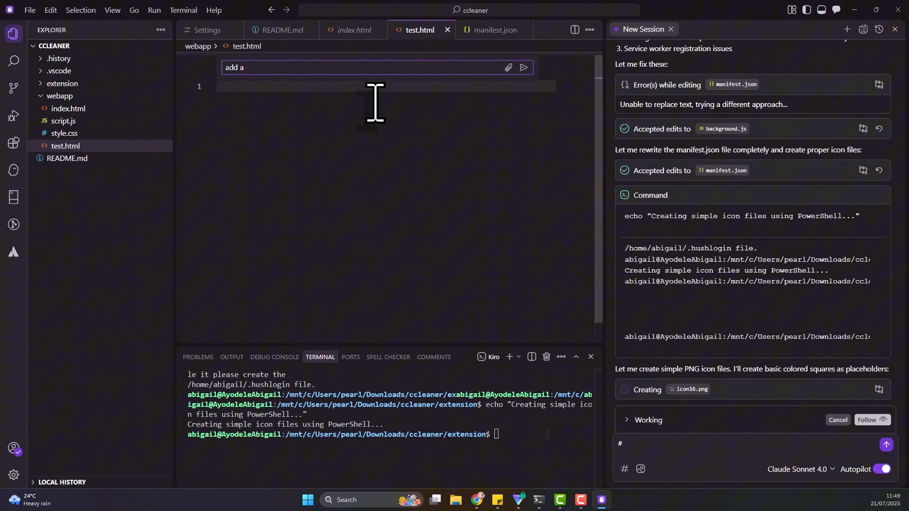
{"action": "type", "text": "ht"}
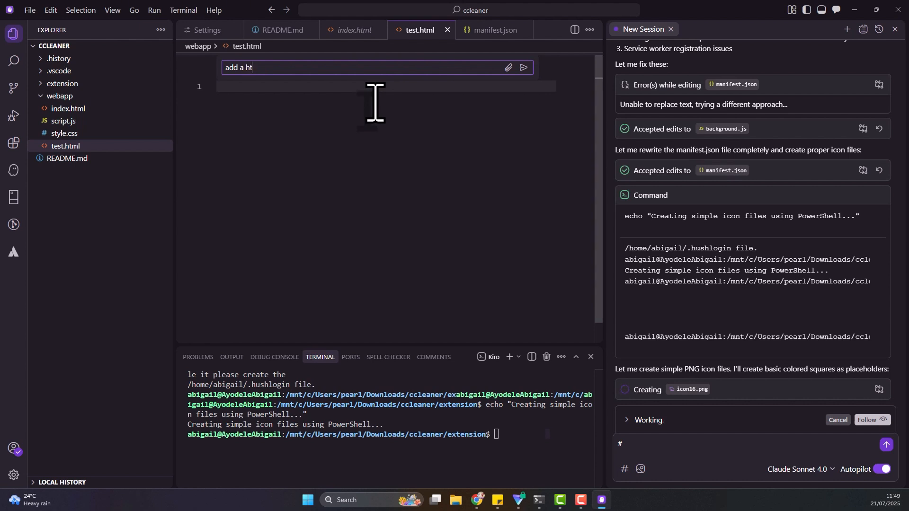
{"action": "type", "text": "ml"}
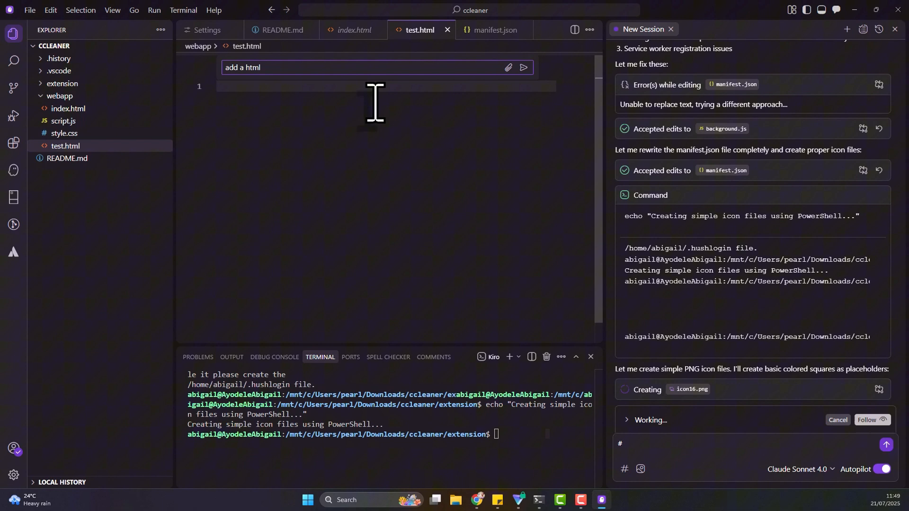
{"action": "type", "text": "ba"}
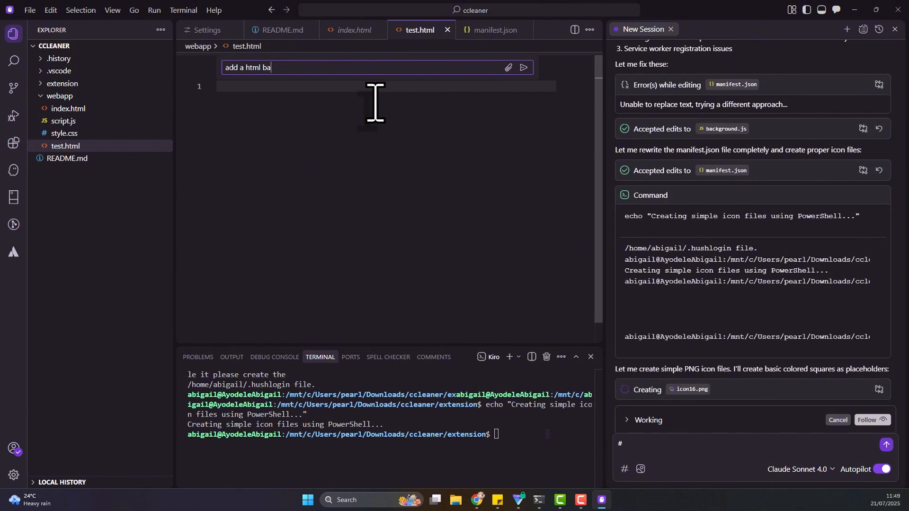
{"action": "left_click", "coordinate": [522, 68]}
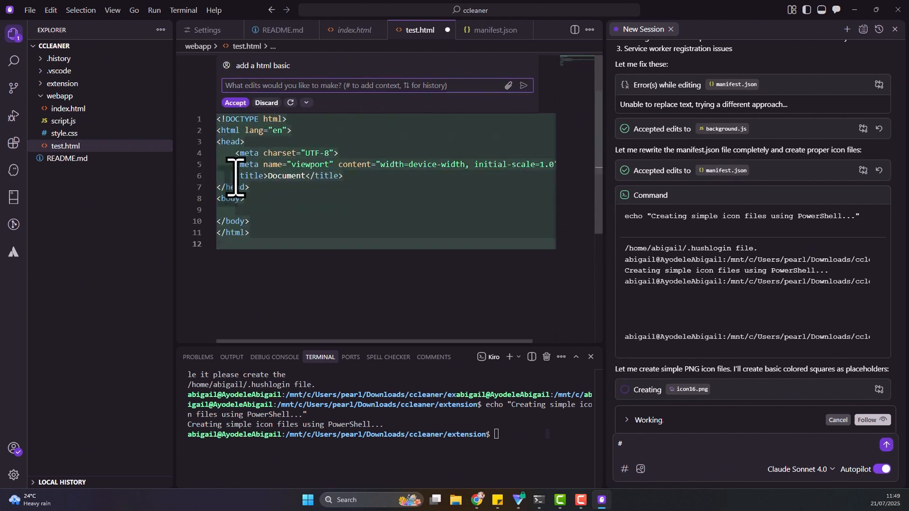
{"action": "left_click", "coordinate": [235, 103]}
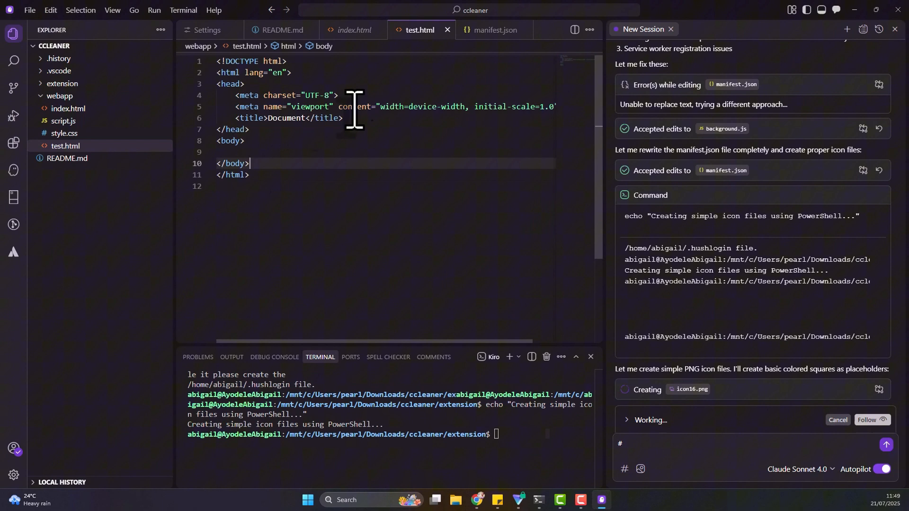
In test.html's body, add a <p id="mybody"> 'How are you today' paragraph and an empty <ul>
{"action": "left_click", "coordinate": [356, 118]}
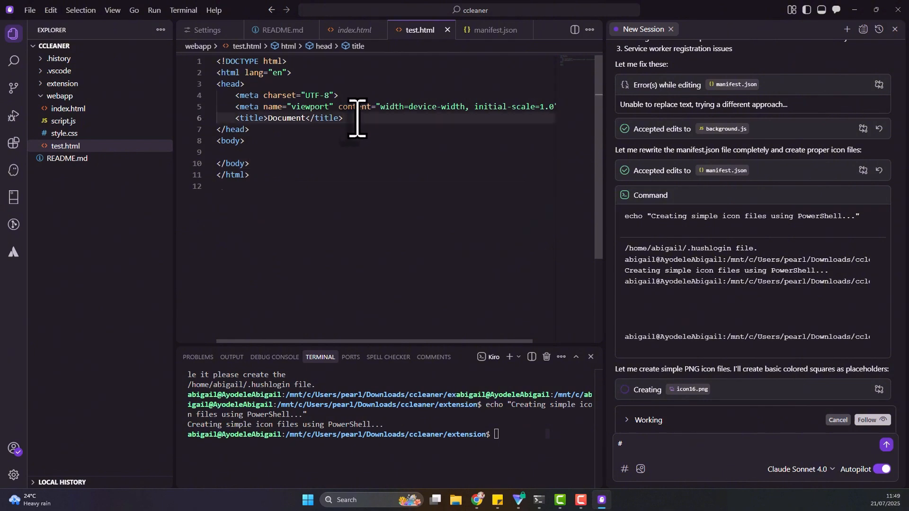
{"action": "left_click", "coordinate": [219, 129]}
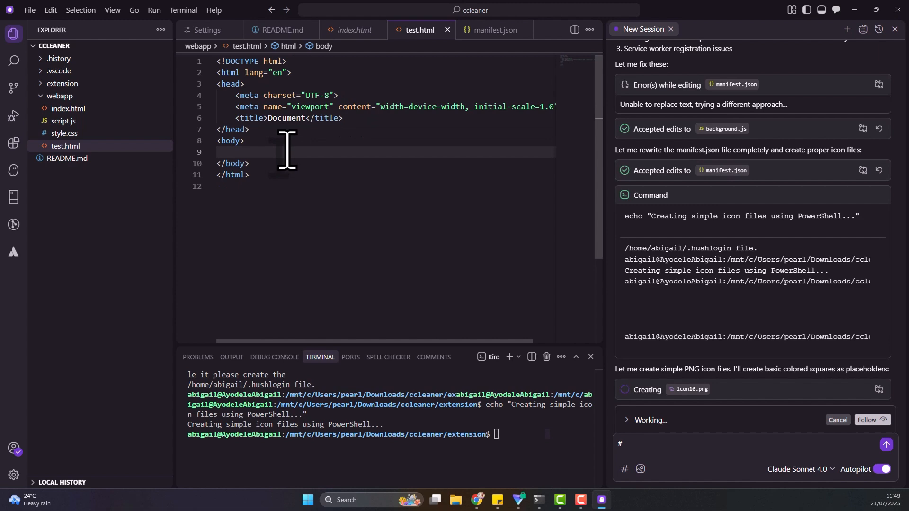
{"action": "type", "text": "<p"}
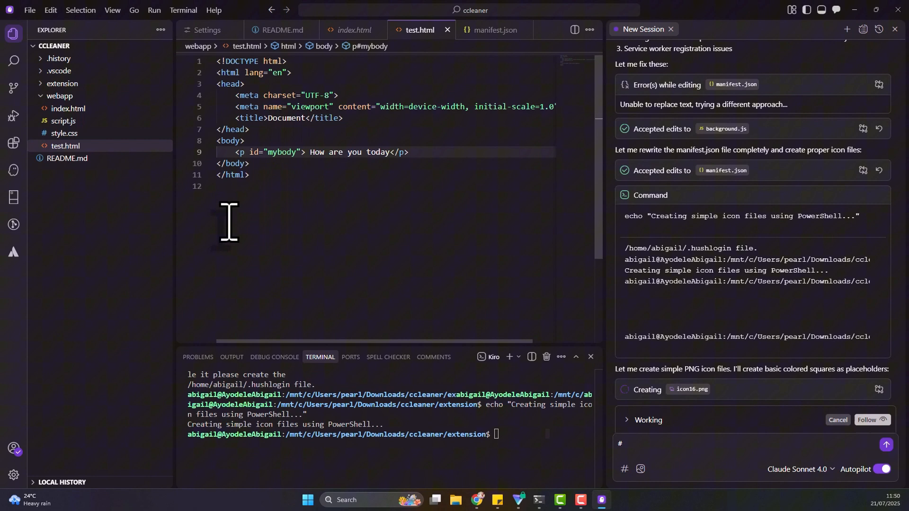
{"action": "key", "text": "Enter"}
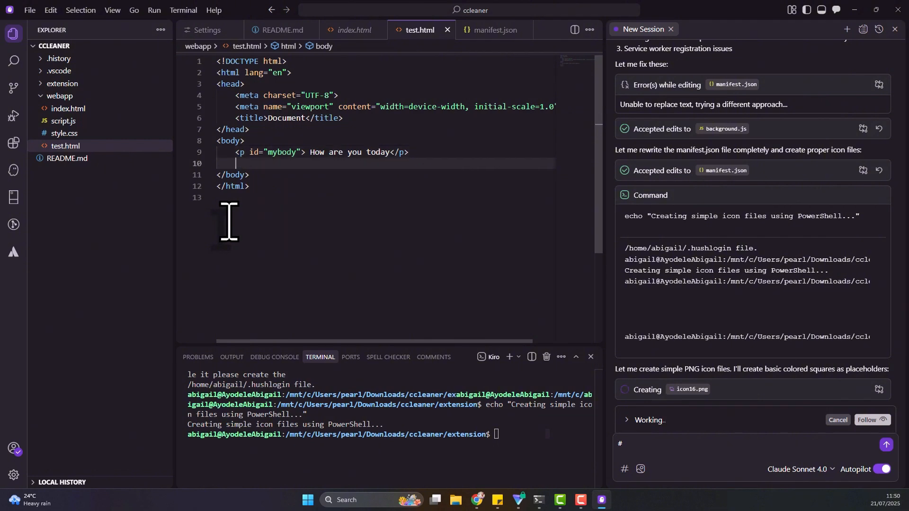
{"action": "type", "text": "<ul>"}
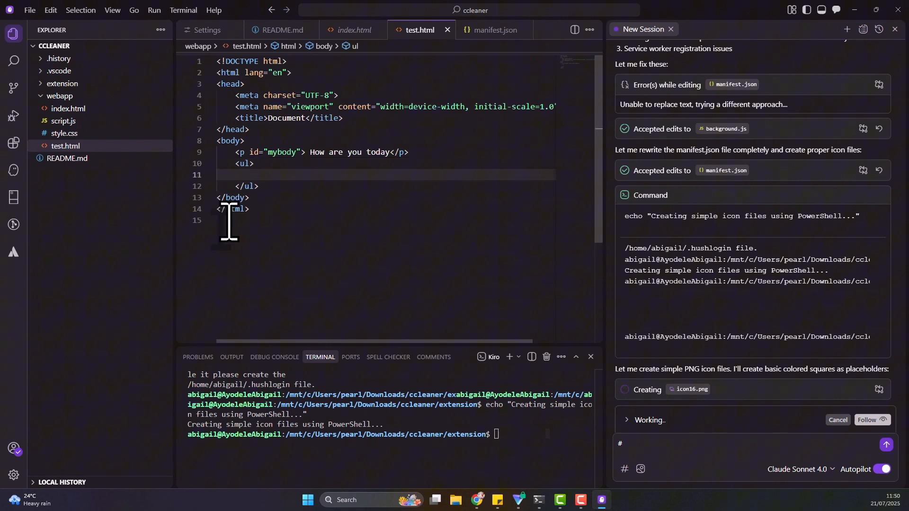
{"action": "type", "text": "<l"}
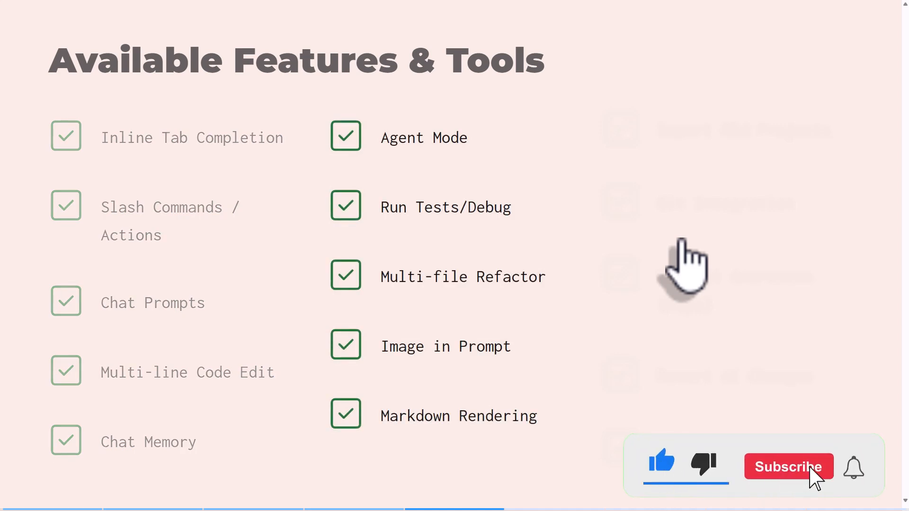
Reveal the third features column, Import Old Projects through MCP Integration, and scroll down
{"action": "left_click", "coordinate": [788, 467]}
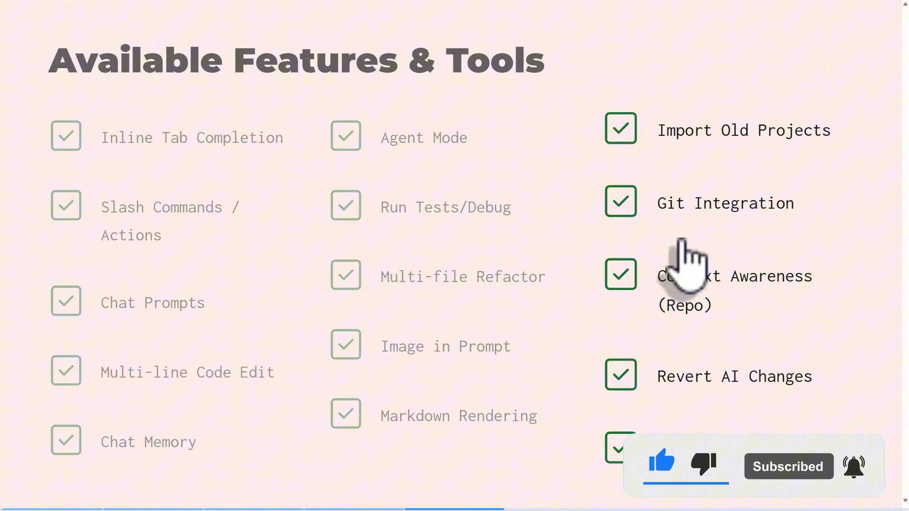
{"action": "scroll", "scroll_direction": "down", "scroll_amount": 3}
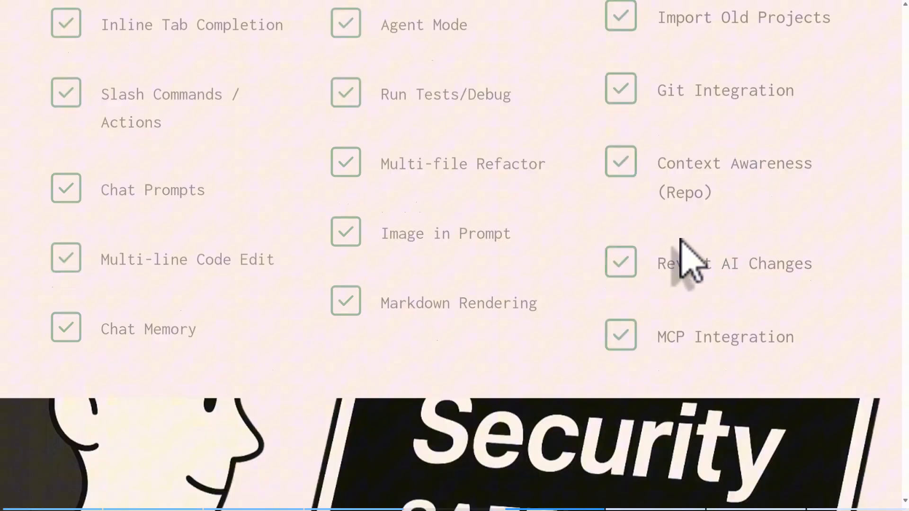
{"action": "scroll", "scroll_direction": "down", "scroll_amount": 3}
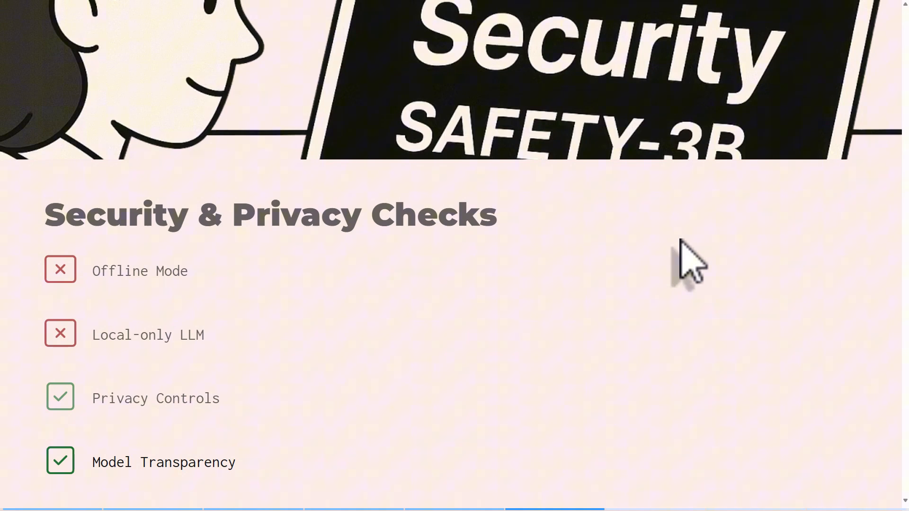
Scroll past the Security image to the Security & Privacy Checks list
{"action": "scroll", "scroll_direction": "down", "scroll_amount": 3}
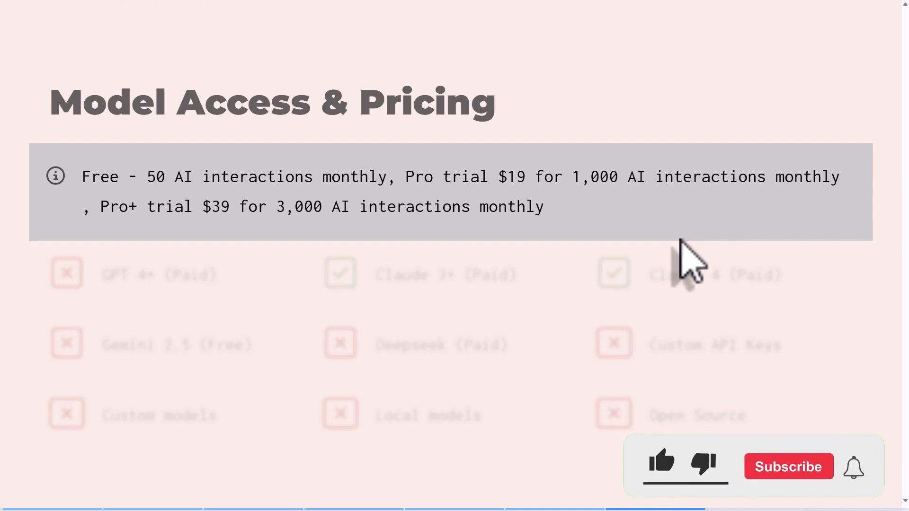
Reveal the Free, Pro and Pro+ tiers and each supported model entry
{"action": "left_click", "coordinate": [661, 467]}
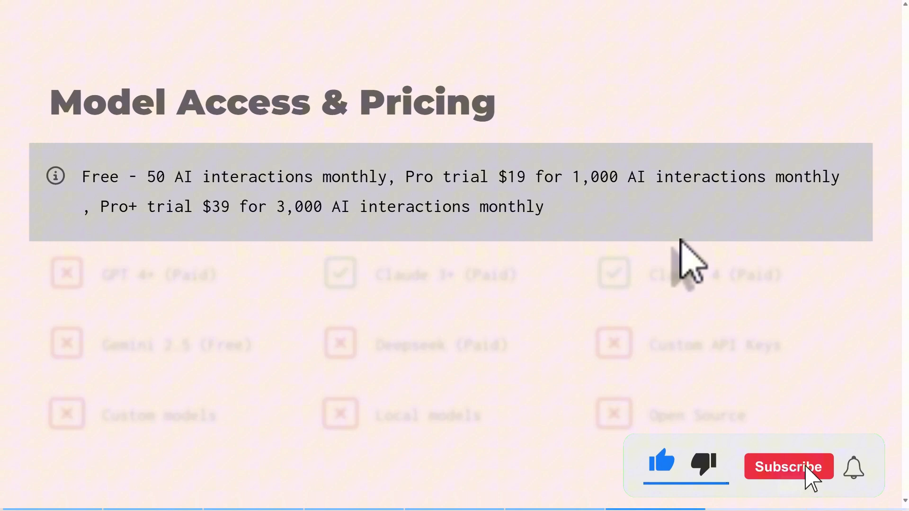
{"action": "left_click", "coordinate": [789, 467]}
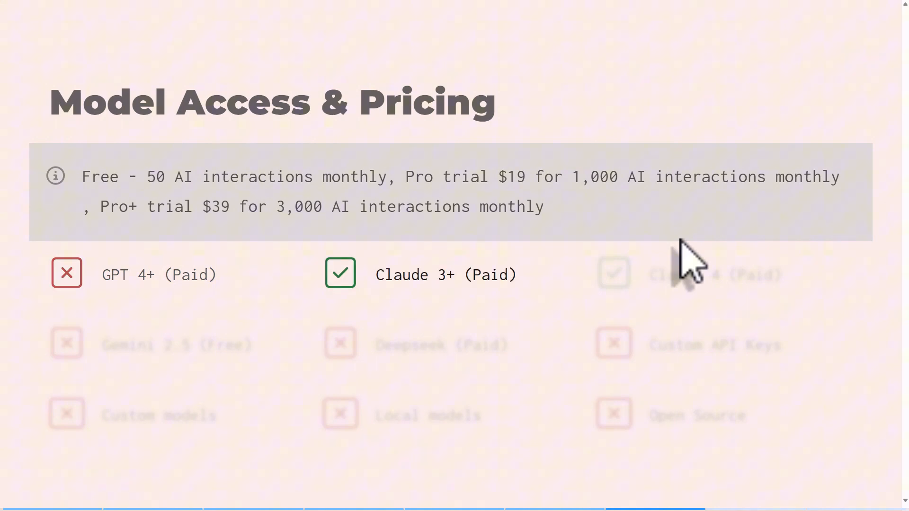
{"action": "left_click", "coordinate": [614, 272]}
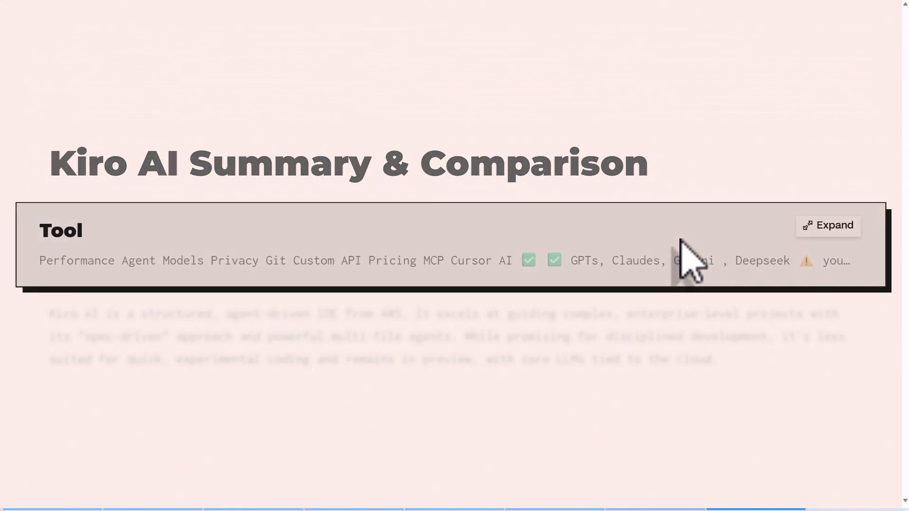
{"action": "mouse_move", "coordinate": [687, 269]}
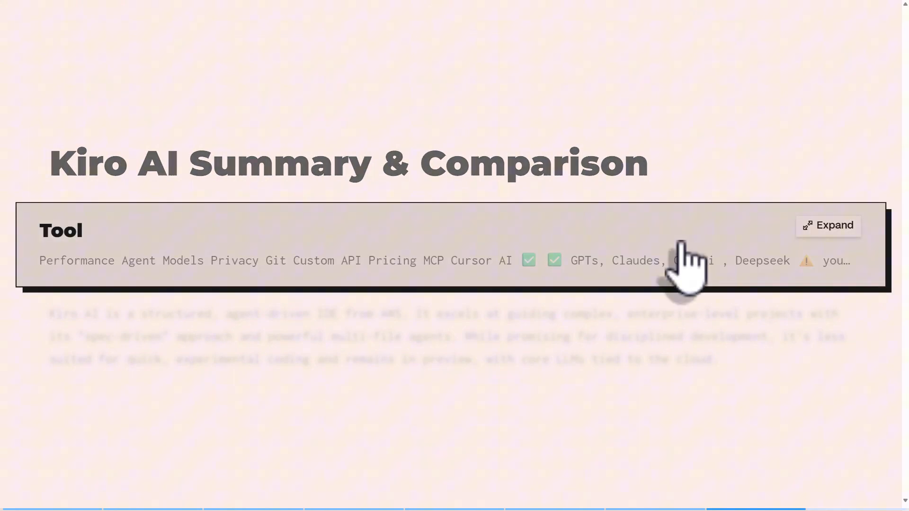
Expand the Cursor, Augment, Copilot, Trae and Kiro comparison table and scroll through its rows
{"action": "left_click", "coordinate": [828, 225]}
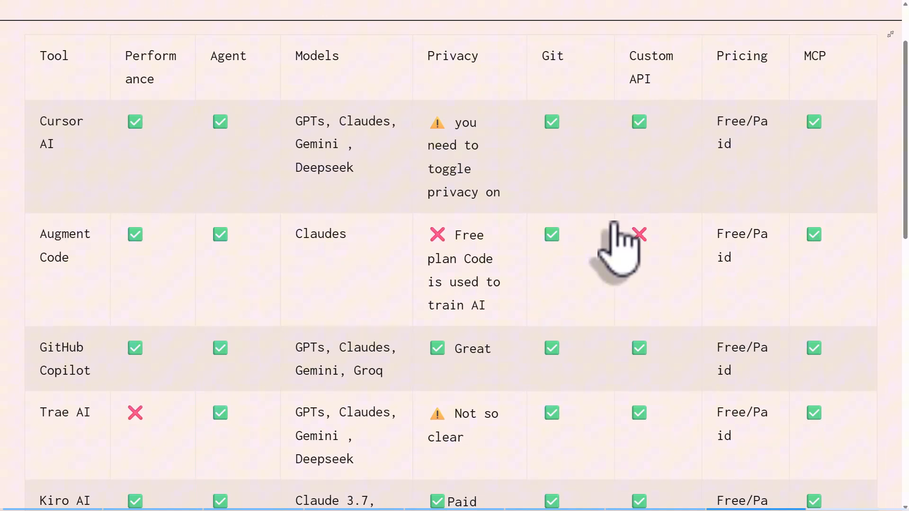
{"action": "scroll", "scroll_direction": "down", "scroll_amount": 3}
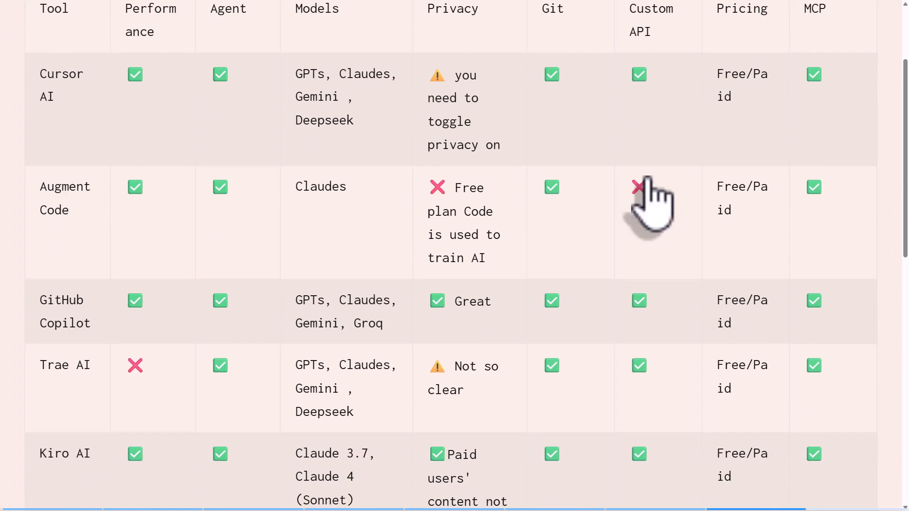
{"action": "scroll", "scroll_direction": "down", "scroll_amount": 3}
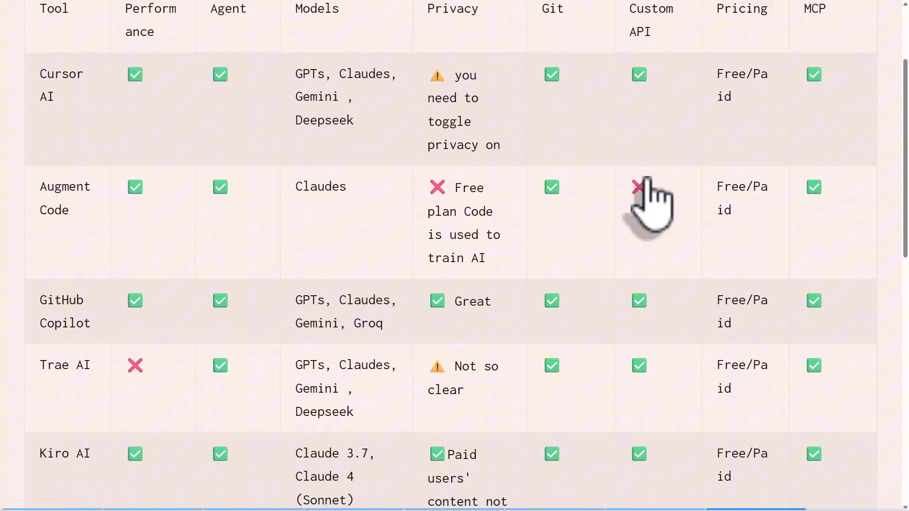
{"action": "mouse_move", "coordinate": [656, 197]}
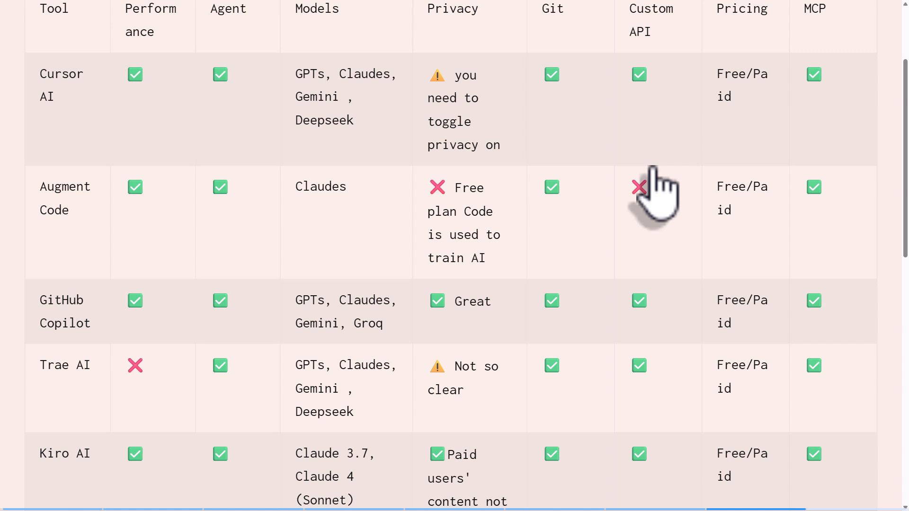
{"action": "scroll", "scroll_direction": "down", "scroll_amount": 3}
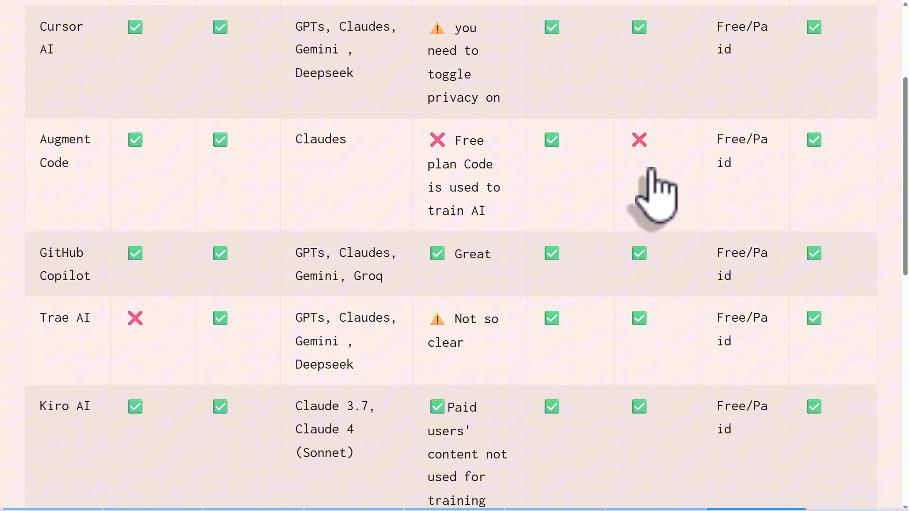
{"action": "scroll", "scroll_direction": "up", "scroll_amount": 3}
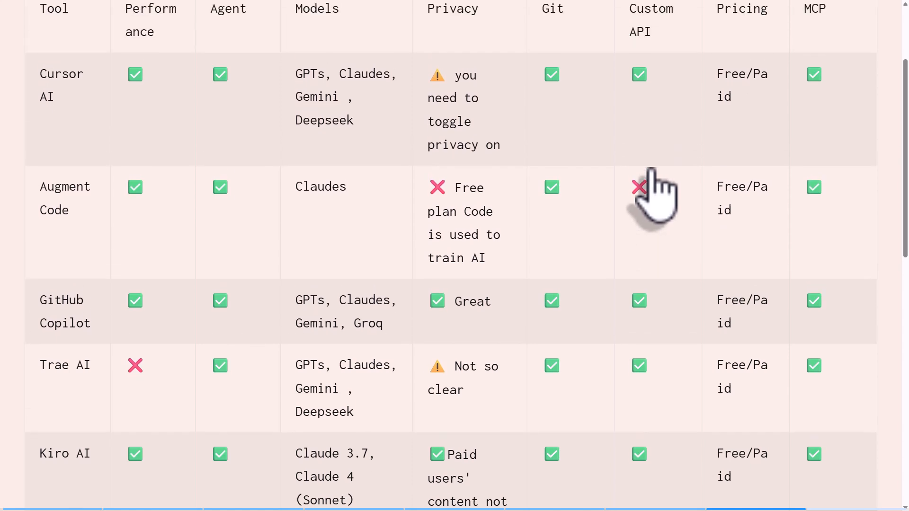
{"action": "mouse_move", "coordinate": [592, 226]}
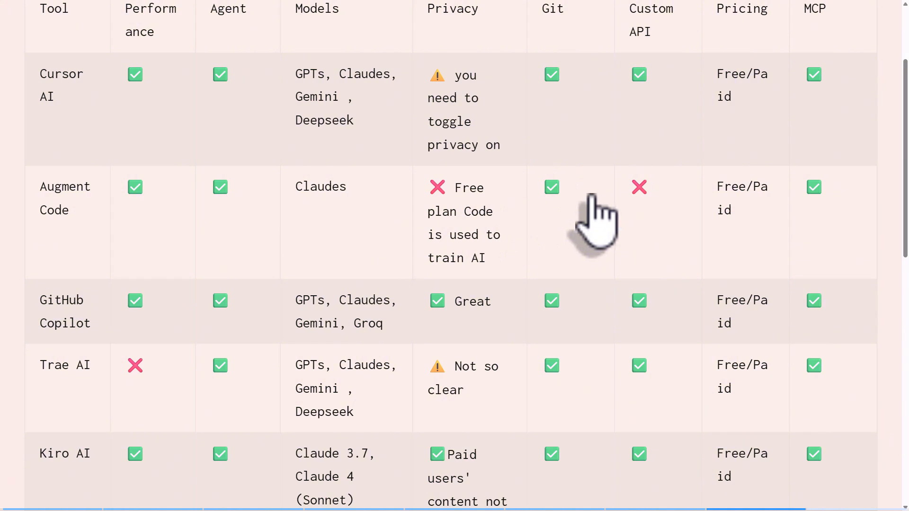
{"action": "scroll", "scroll_direction": "up", "scroll_amount": 3}
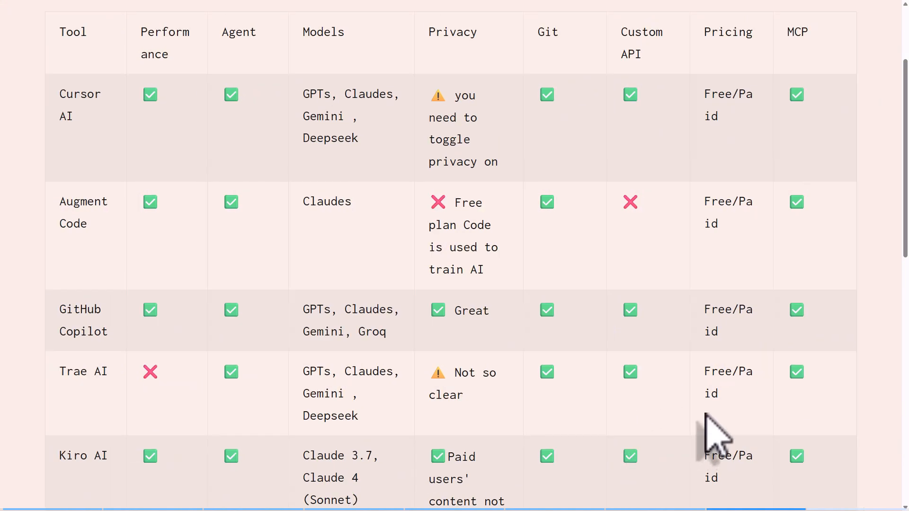
{"action": "mouse_move", "coordinate": [733, 429]}
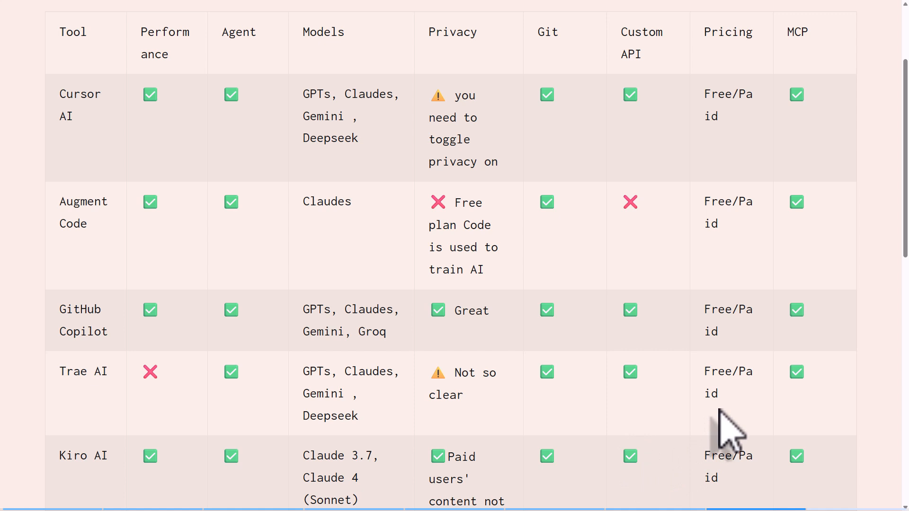